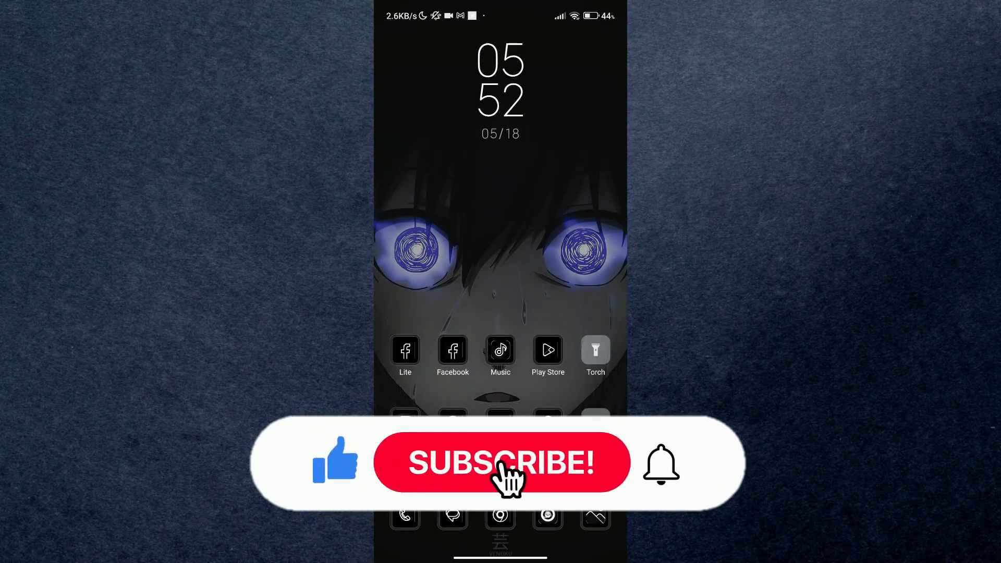
Step: Search the app drawer for 'cap' to launch CapCut and reach the avatar video project
click(500, 462)
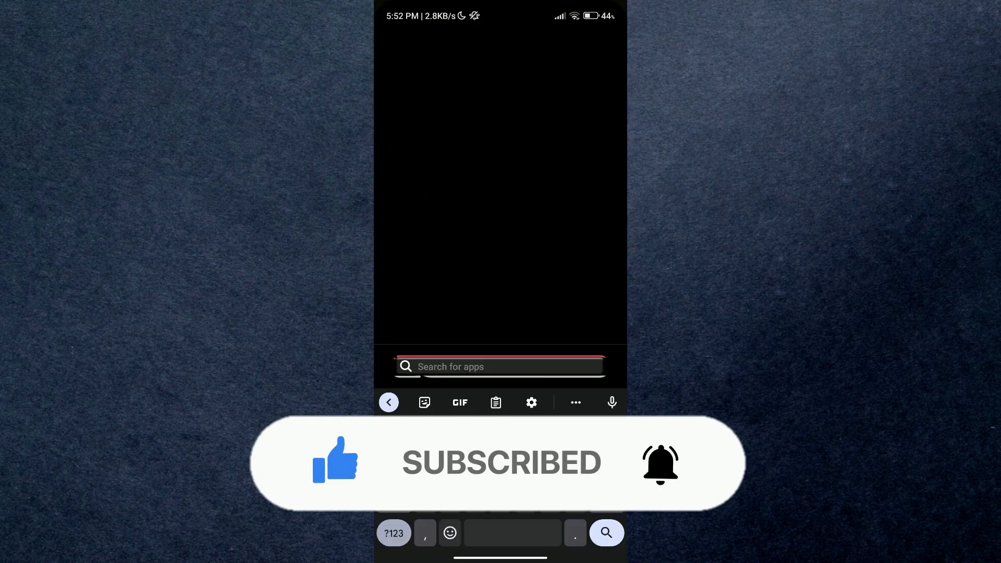
text(cap)
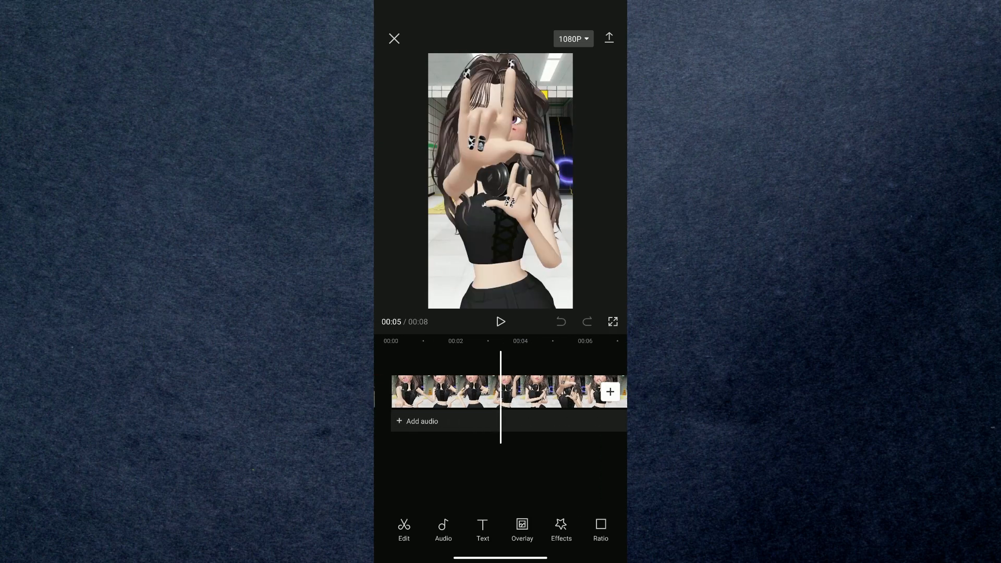
click(612, 321)
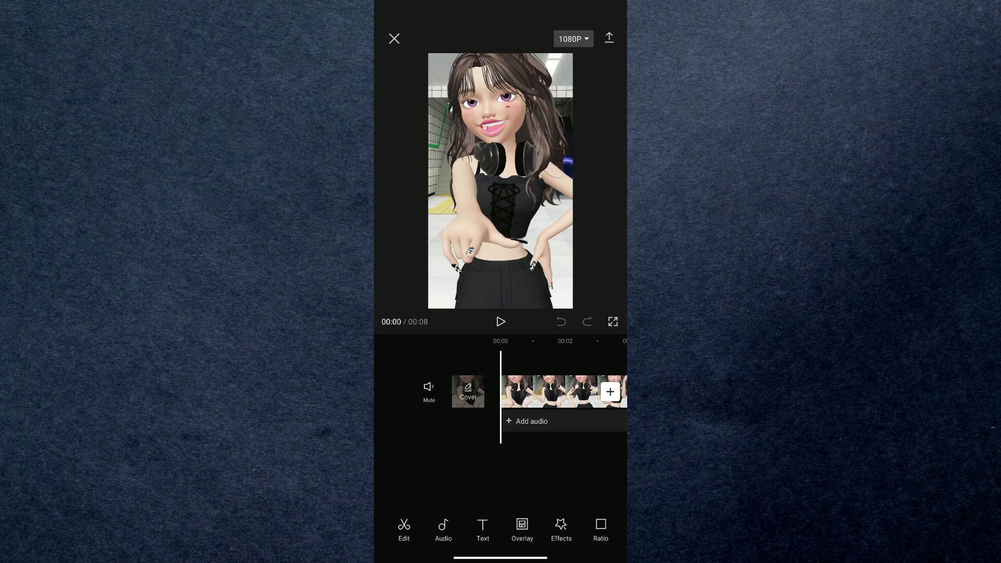
Step: Apply the Neon effect from Comic video effects to the avatar clip and preview it
click(561, 530)
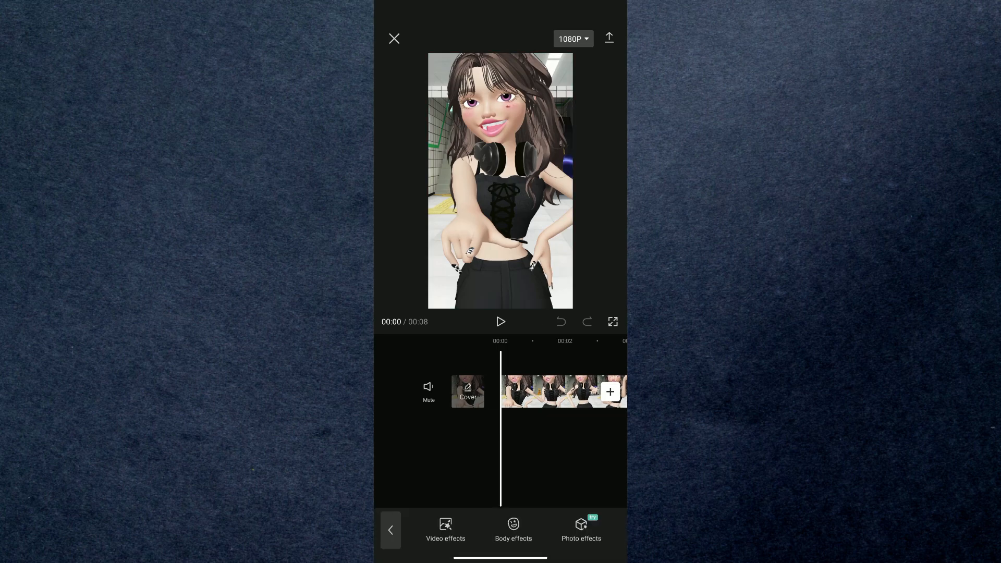
click(445, 530)
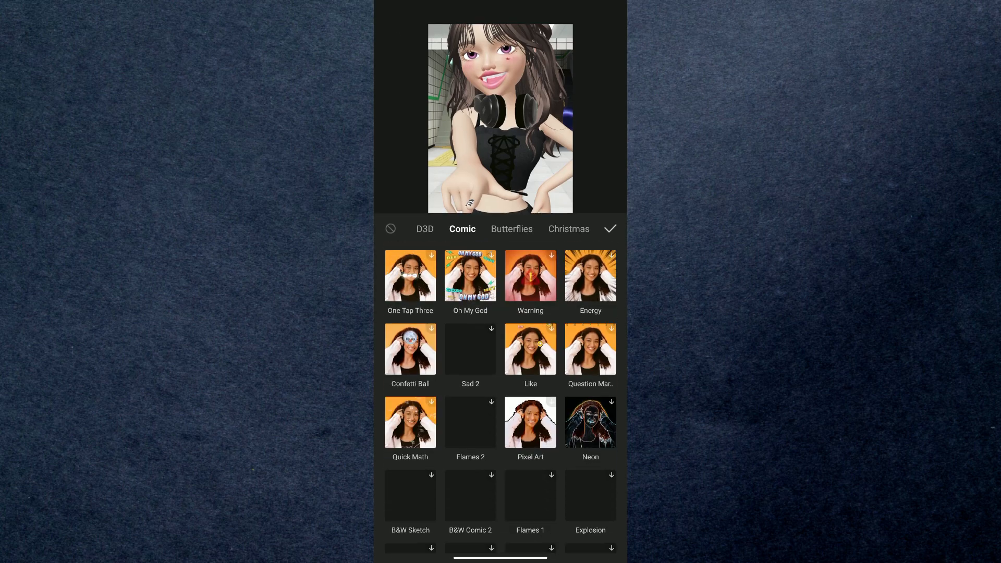
click(589, 348)
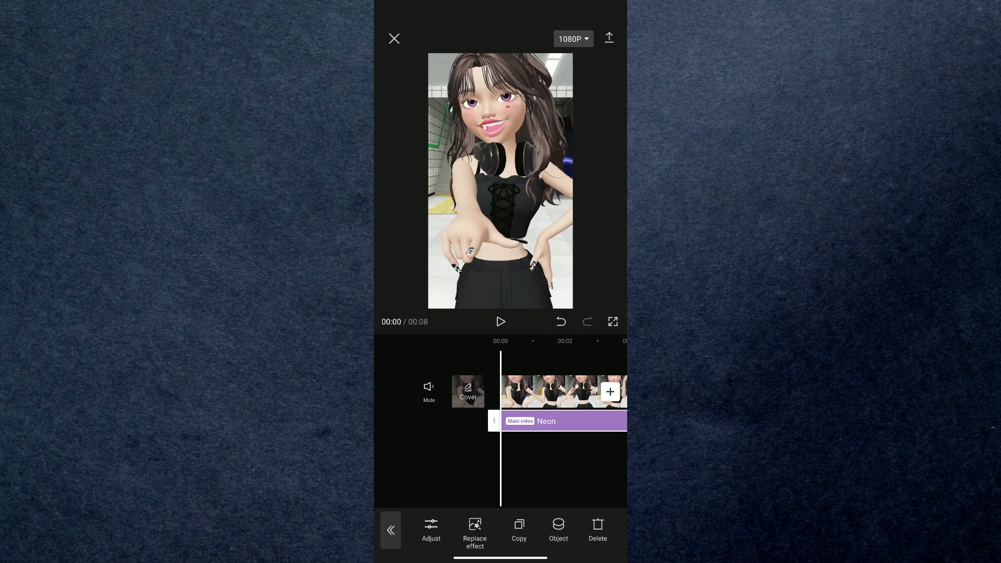
click(500, 321)
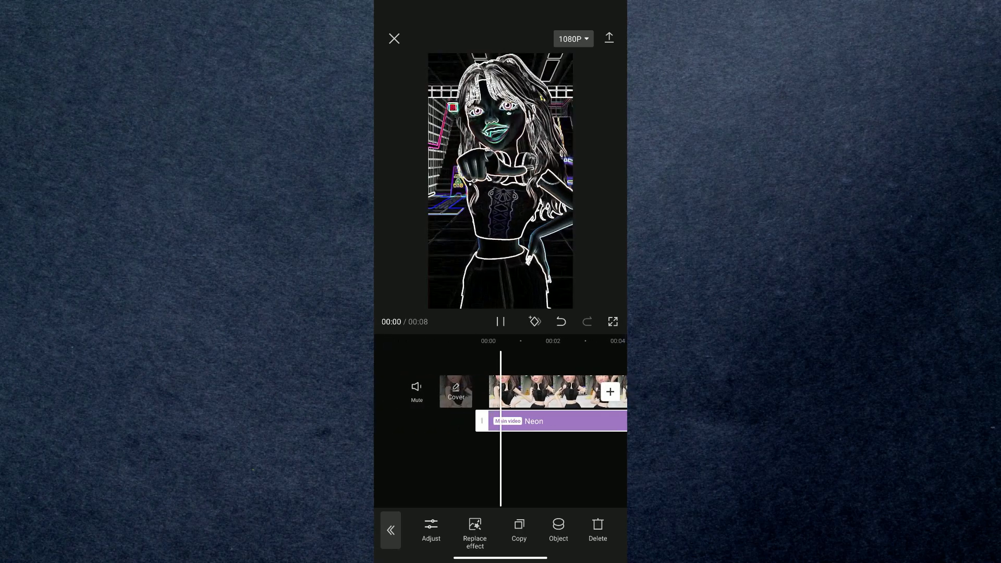
click(474, 531)
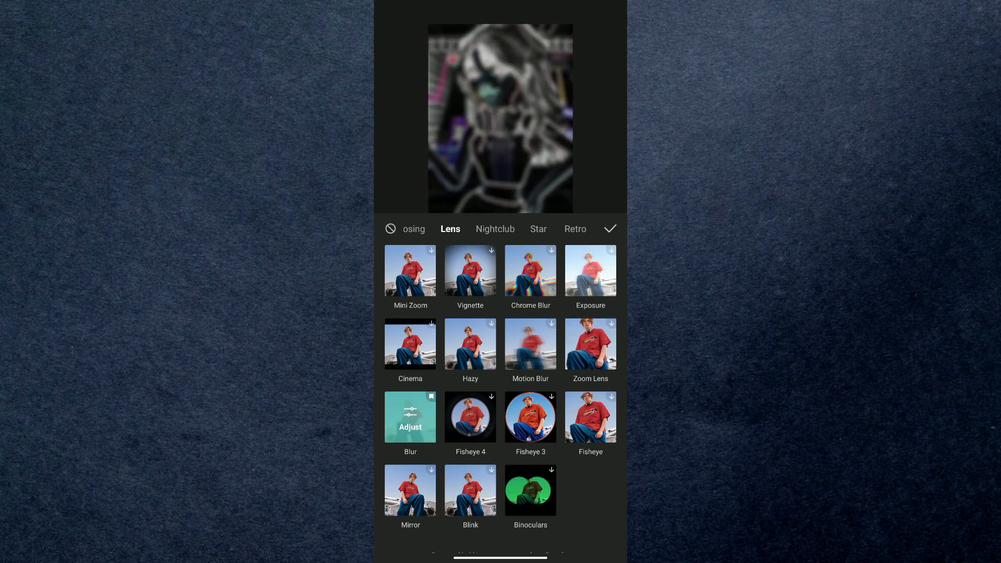
Step: Layer the Blur lens effect onto Neon and export that processed copy of the video
click(608, 228)
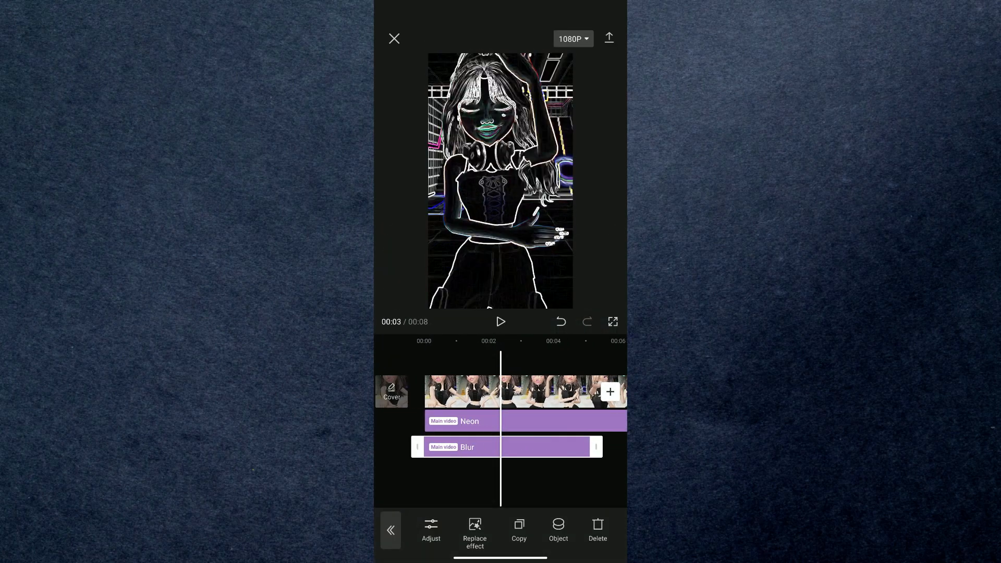
click(608, 39)
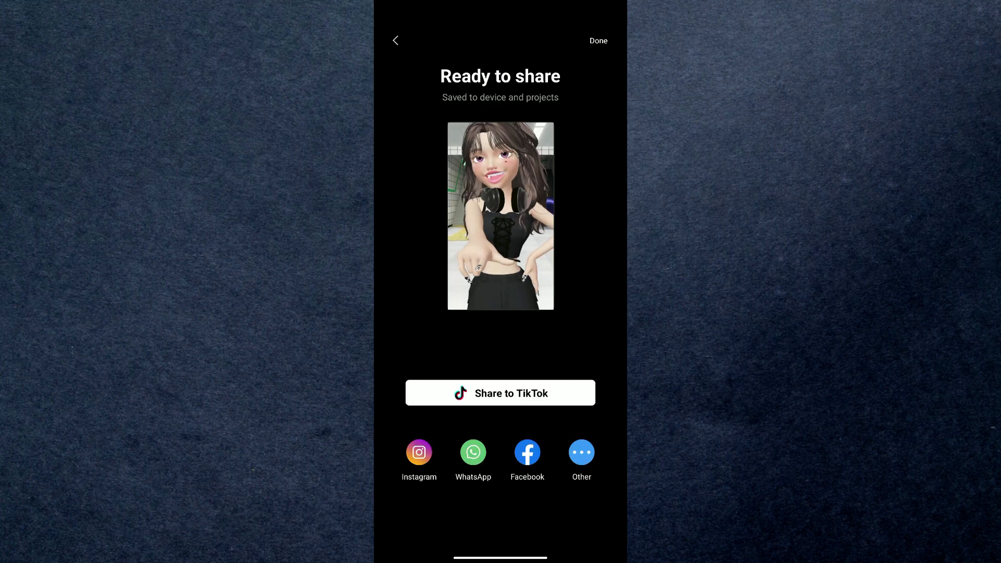
click(395, 41)
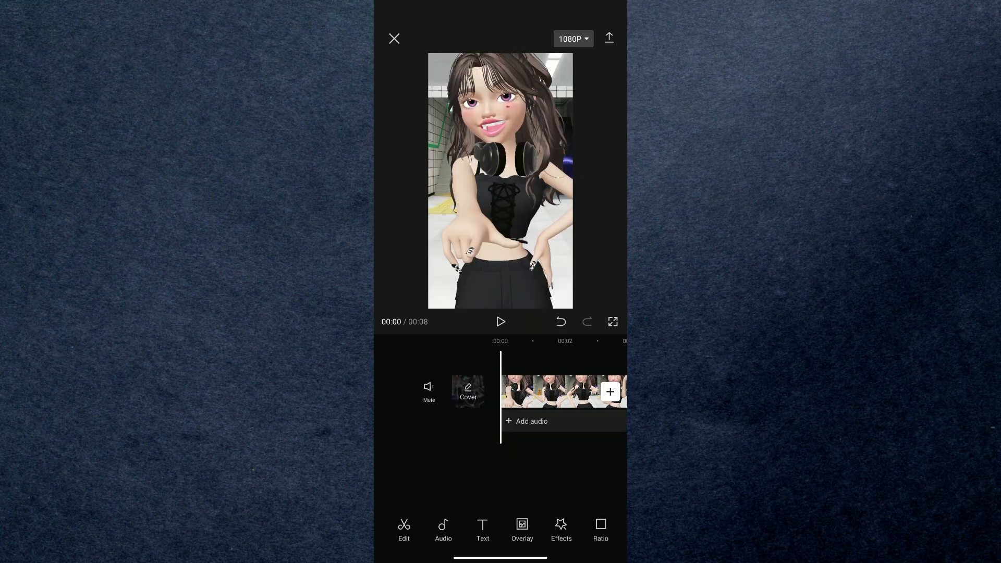
Step: Add the exported 8-second neon-blurred video as an overlay on the original clip
click(608, 391)
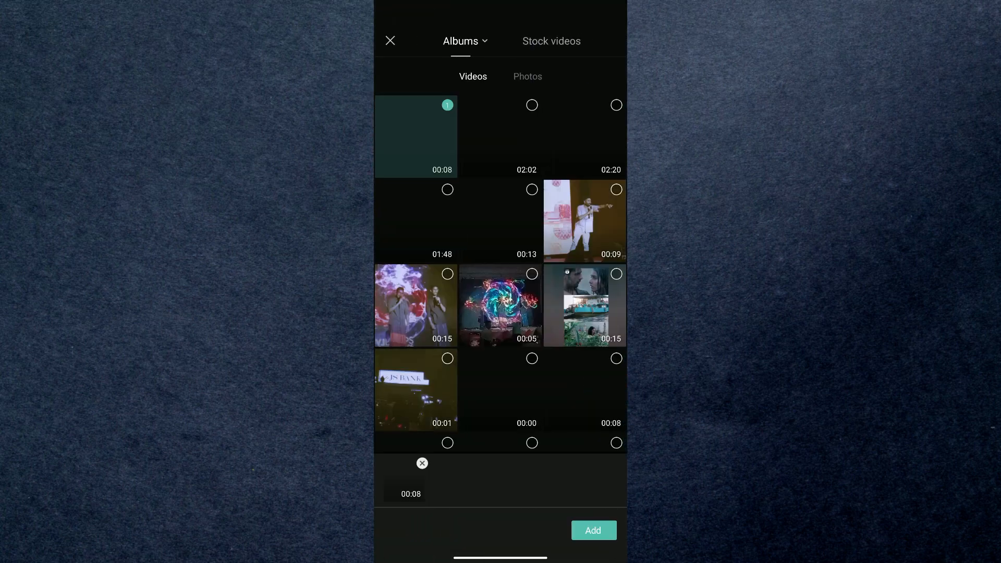
click(592, 530)
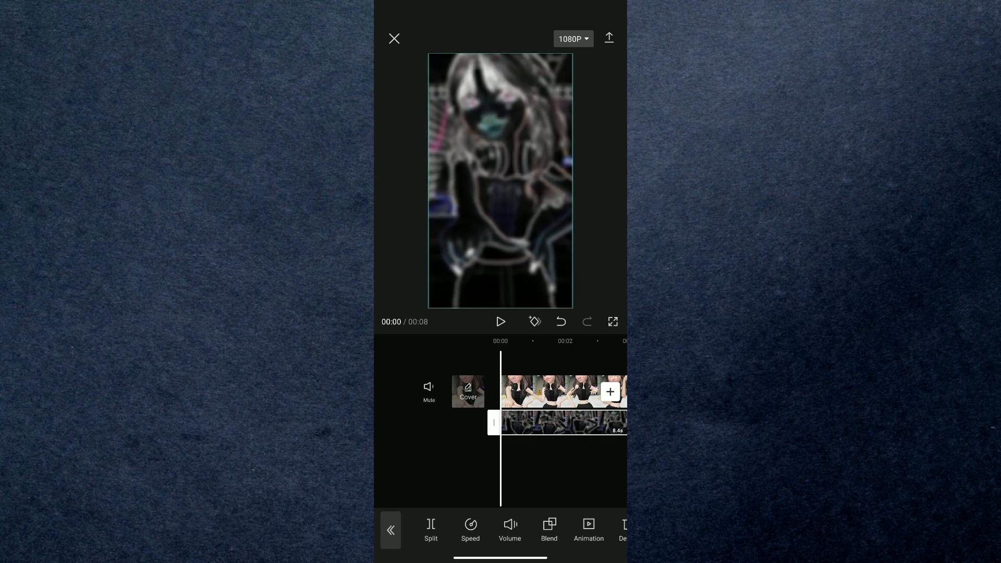
Step: Blend the overlay with Burn mode at strength 15
click(548, 530)
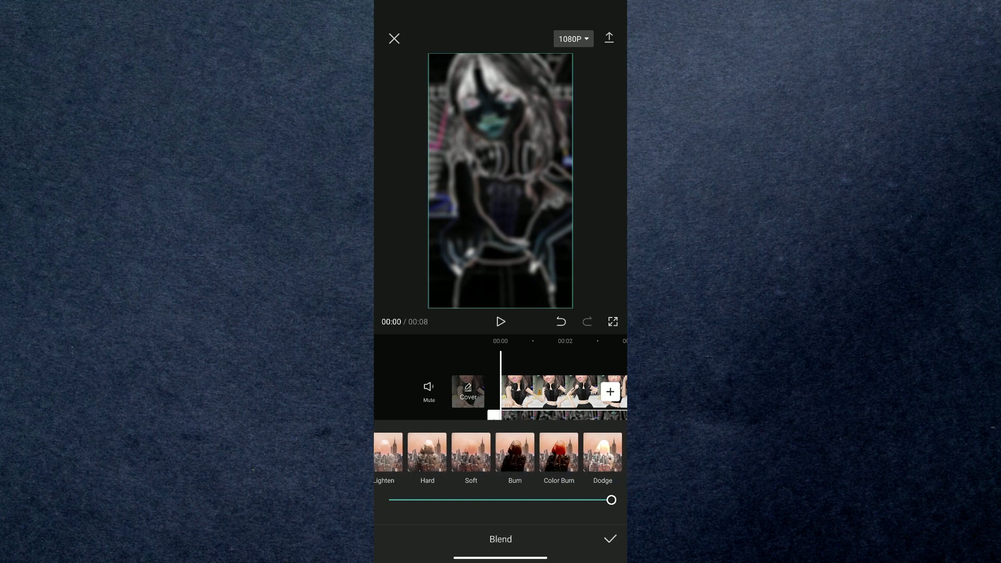
click(514, 451)
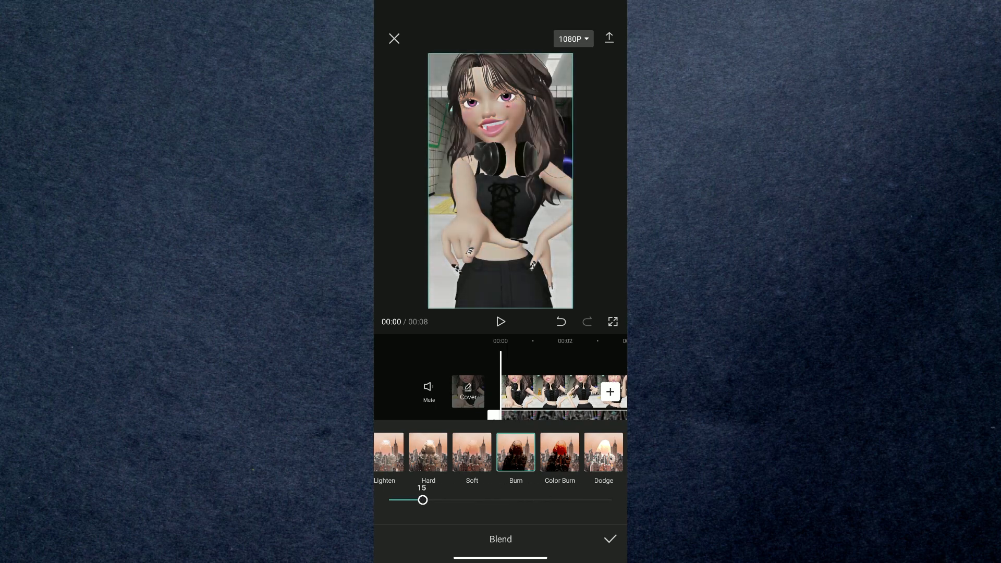
click(608, 539)
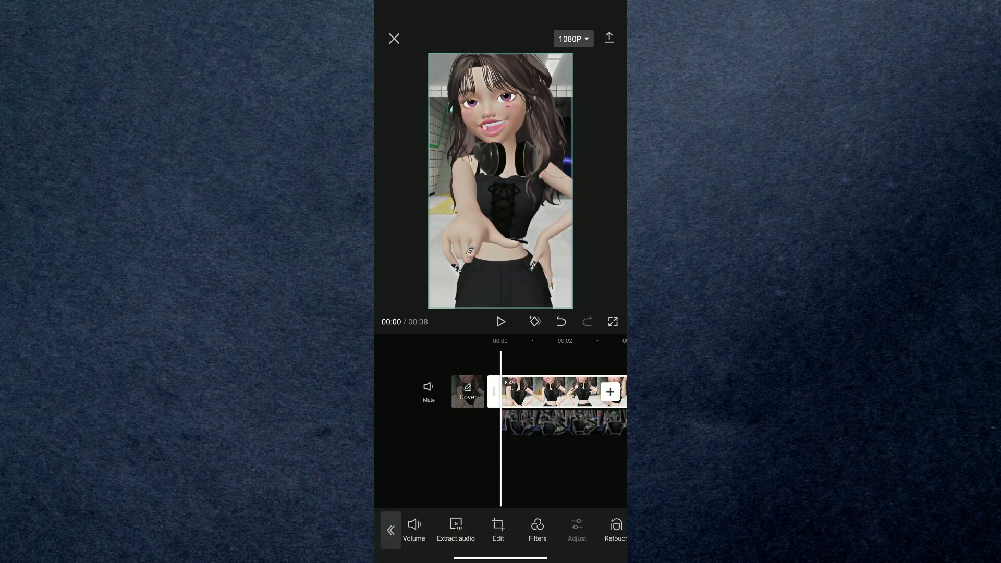
Step: Raise the Sharpen adjustment on the main avatar clip and confirm it
click(576, 530)
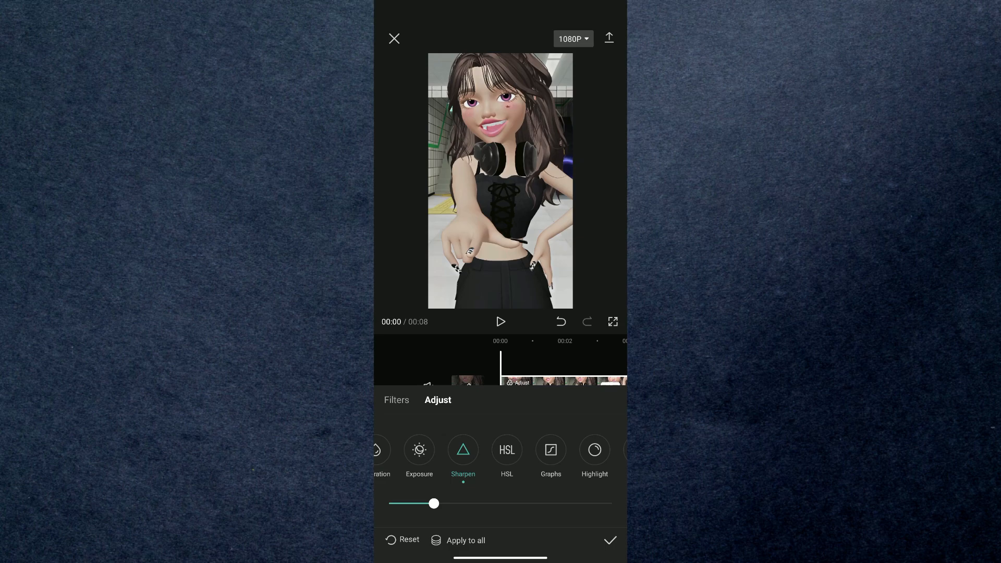
click(609, 540)
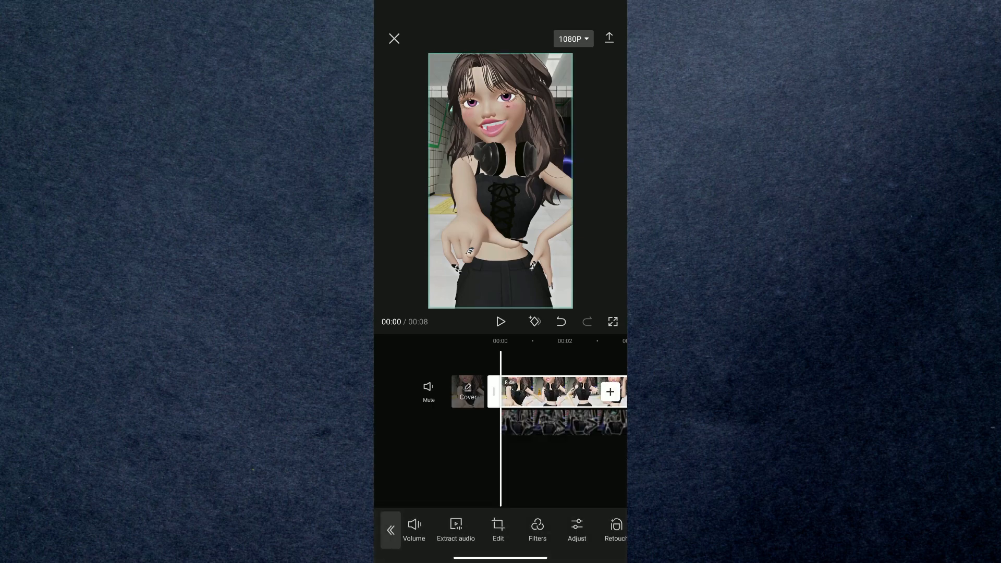
Step: Confirm 1080p at 60 fps in export settings and start exporting the final video
click(573, 38)
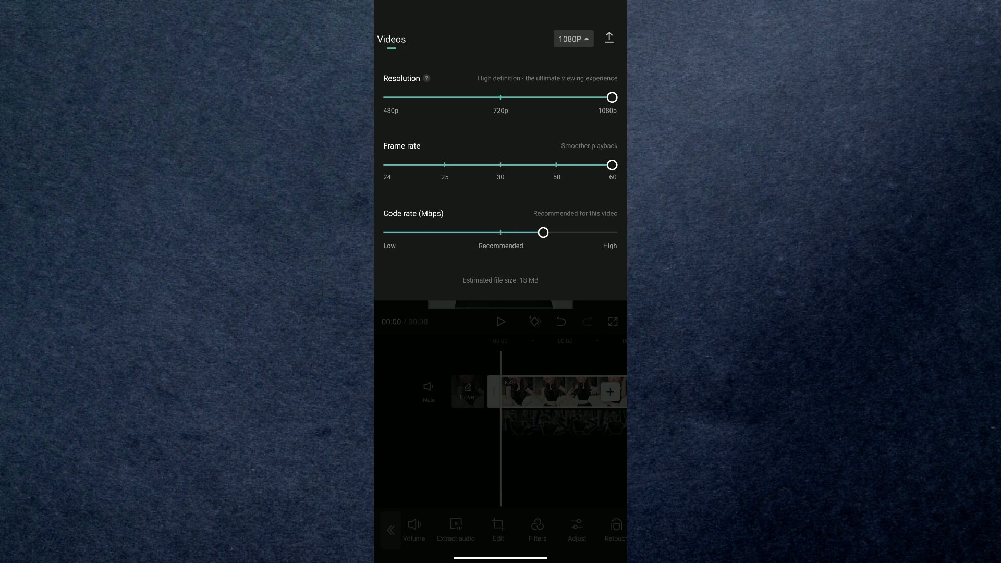
click(608, 37)
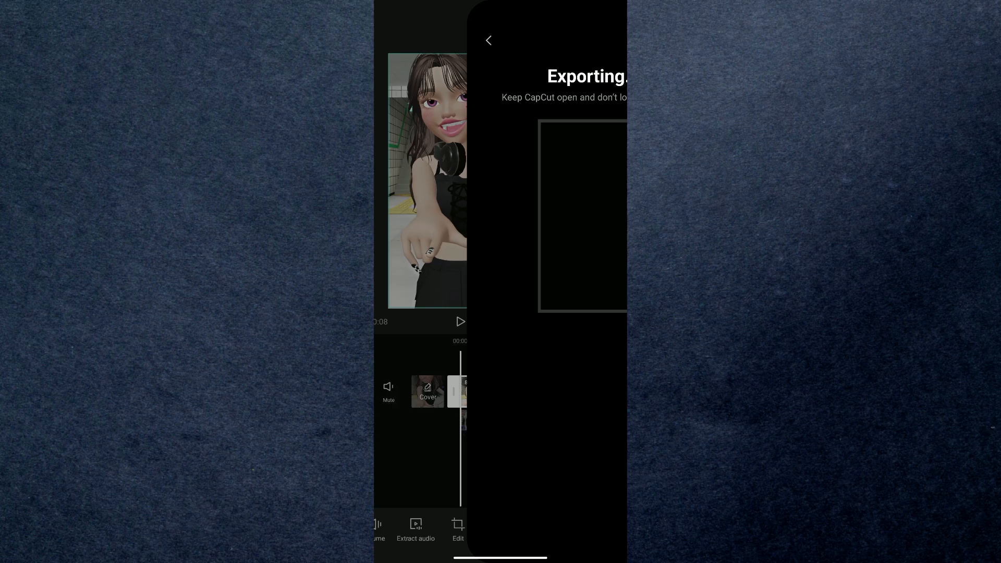